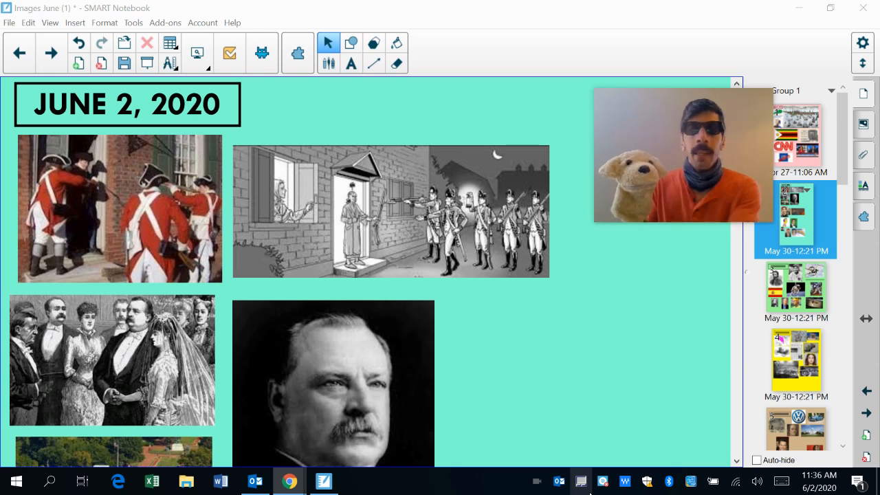
- Scroll the June 2, 2020 page down to the portrait and movie still images
scroll(down, 3)
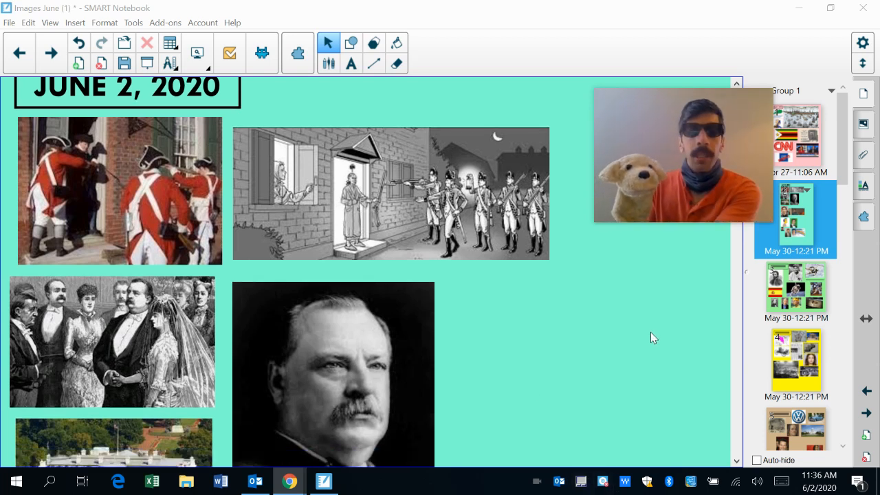
scroll(down, 3)
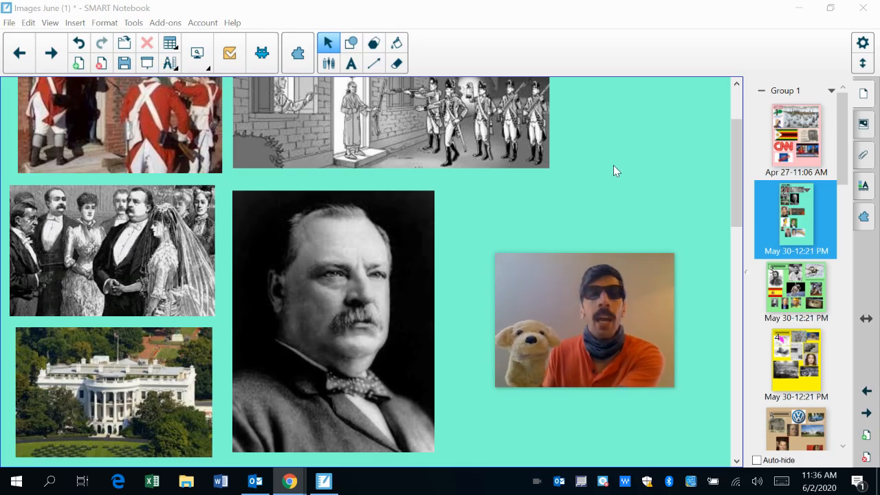
scroll(down, 3)
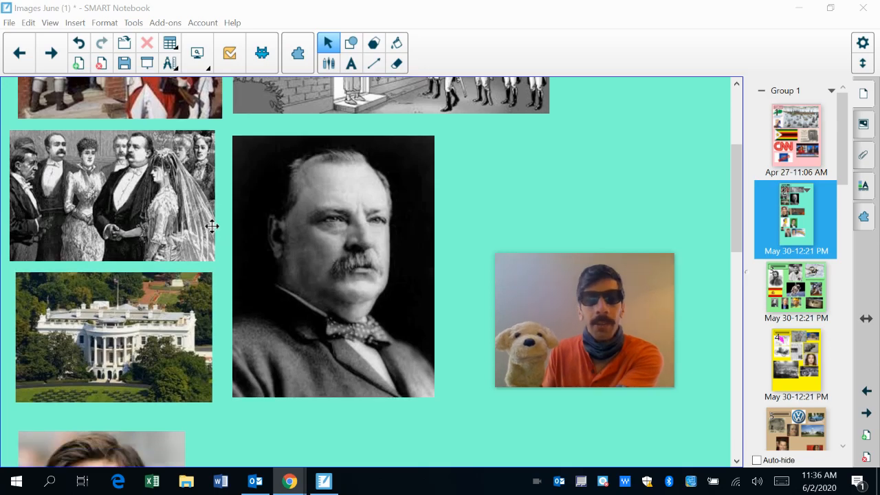
scroll(down, 3)
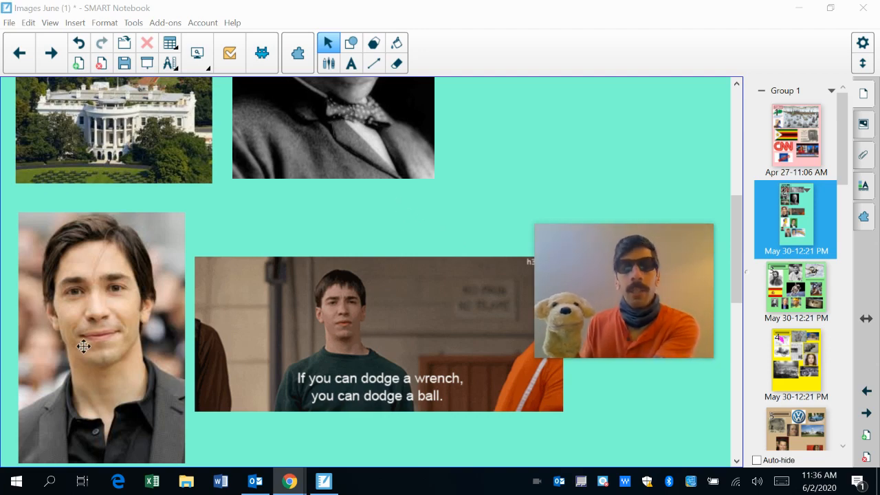
- Scroll through the bottom images to the Hawaii driver license and back to the title
scroll(down, 3)
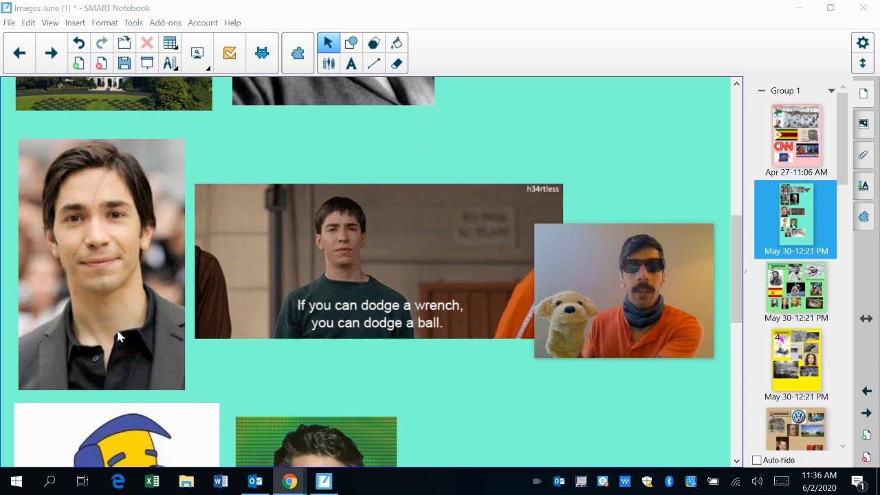
scroll(down, 3)
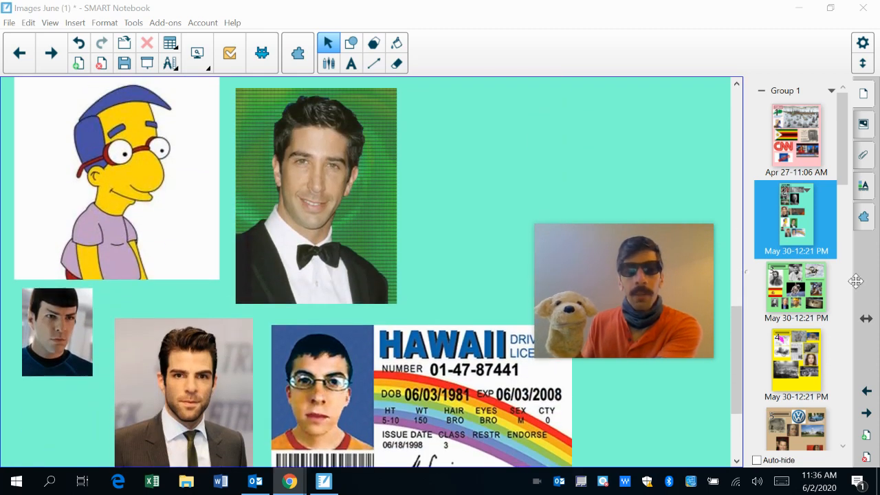
drag(623, 290, 593, 187)
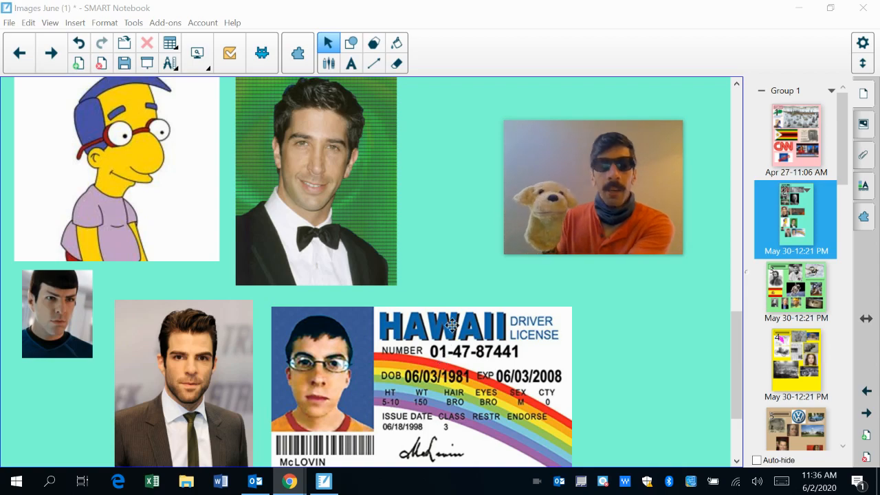
scroll(down, 3)
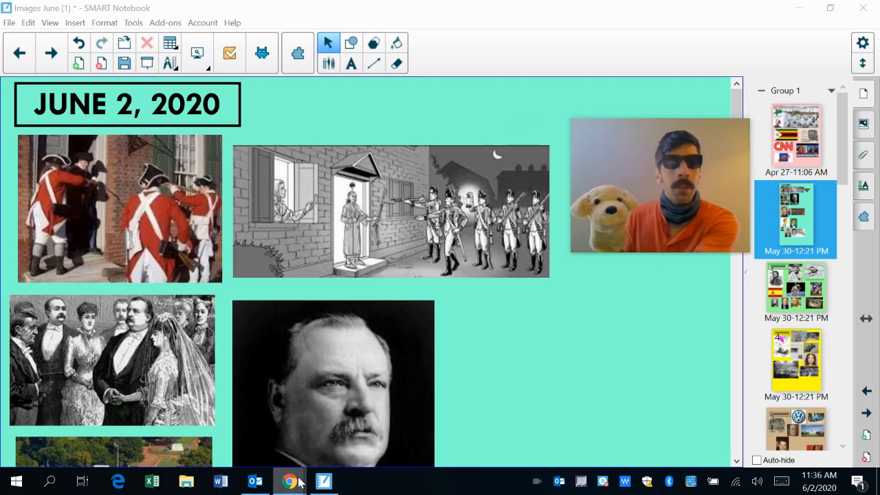
- In Chrome, view and close the EarthPix Maldives villa post, then open a dog video post
click(288, 481)
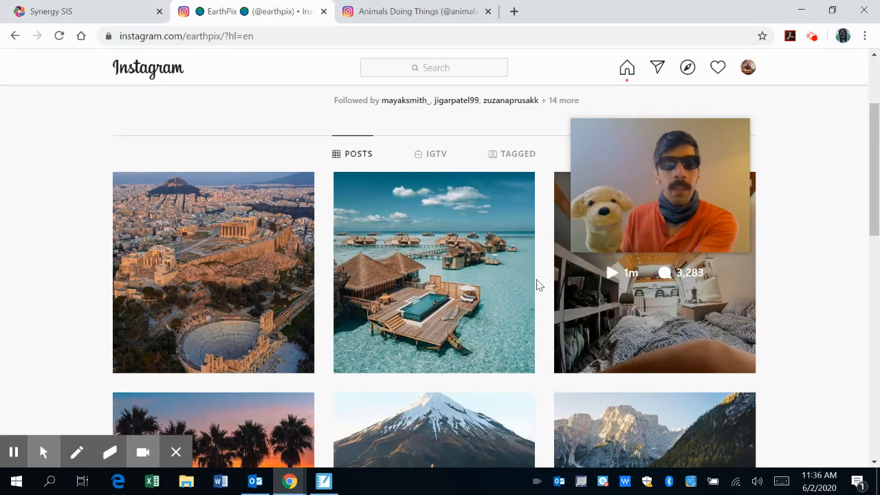
click(433, 272)
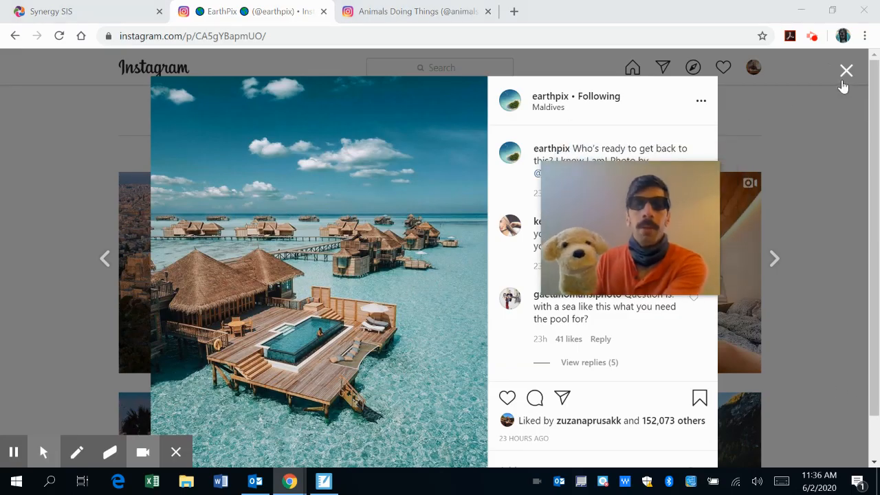
click(845, 71)
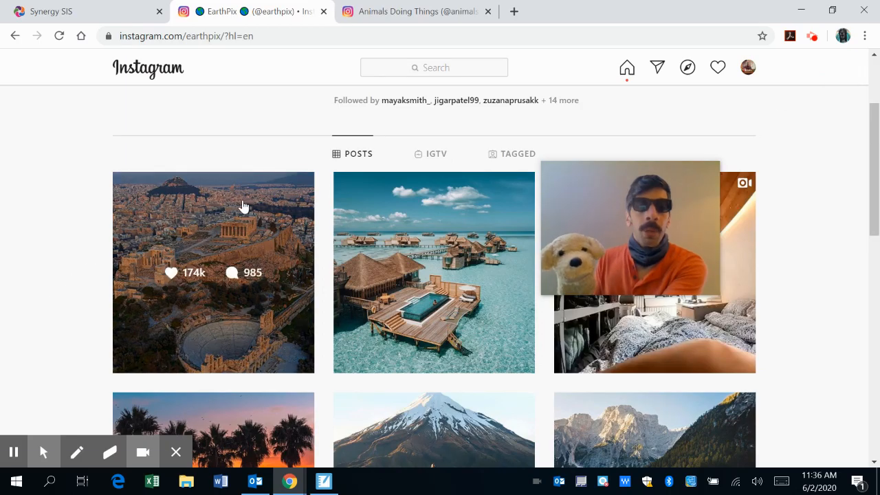
click(213, 272)
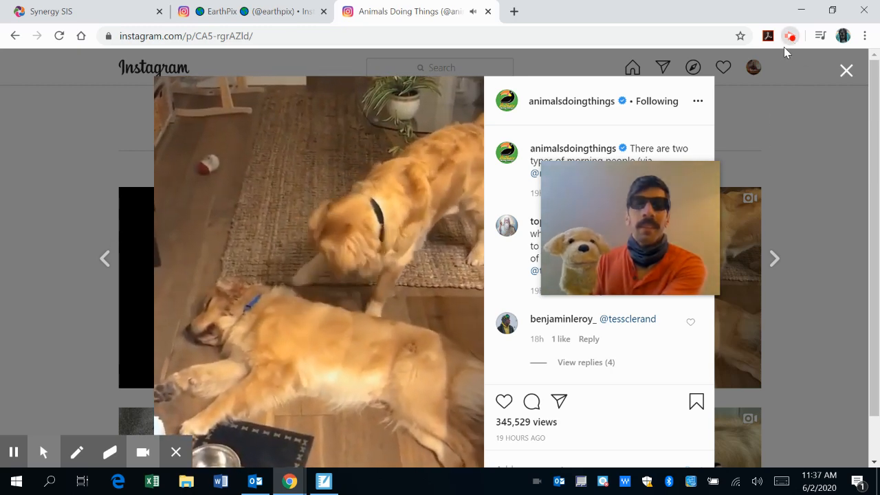
- Switch to the Animals Doing Things tab with the two golden retrievers video
click(789, 35)
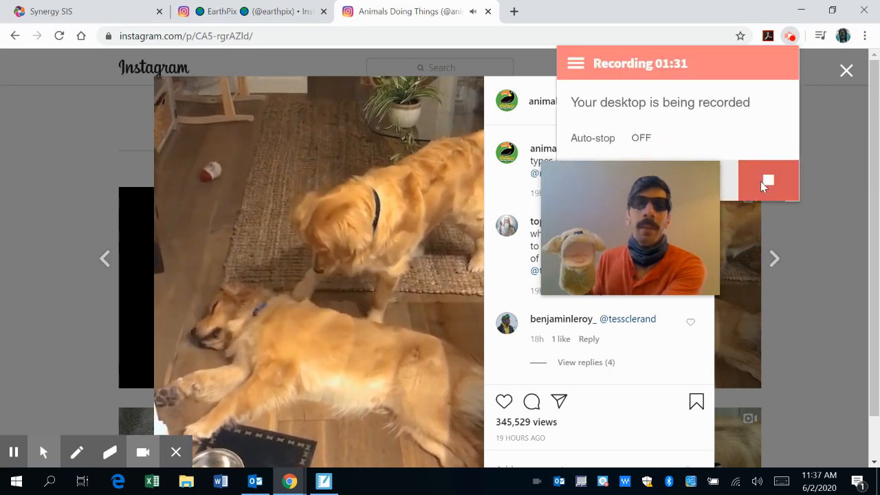